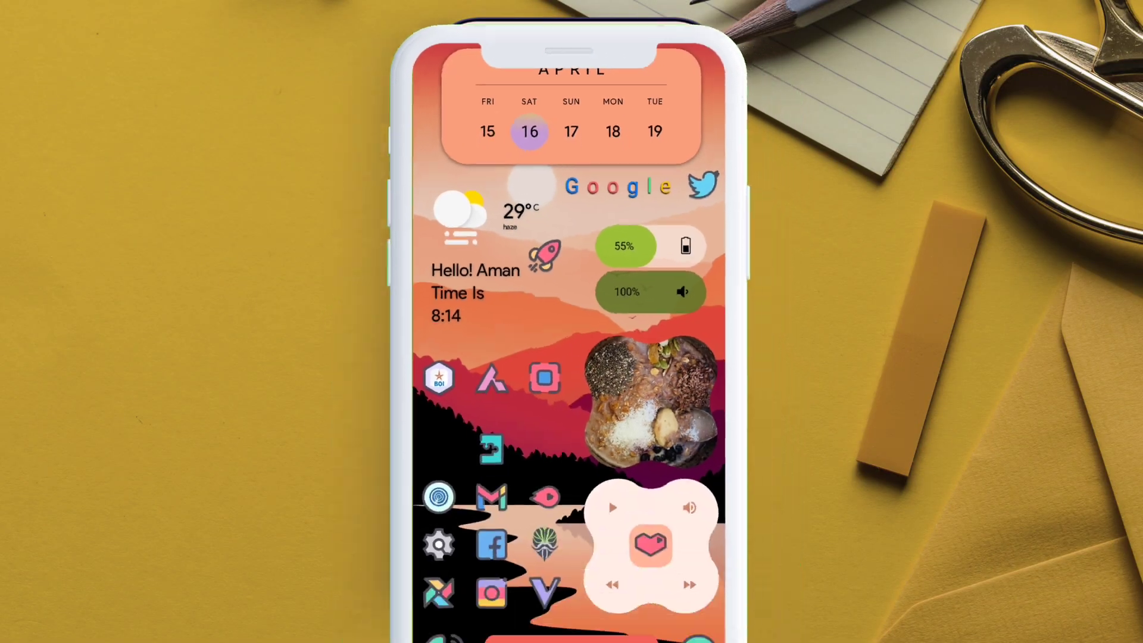
Launch BOI banking and dismiss its root-detection security refusal.
left_click(438, 377)
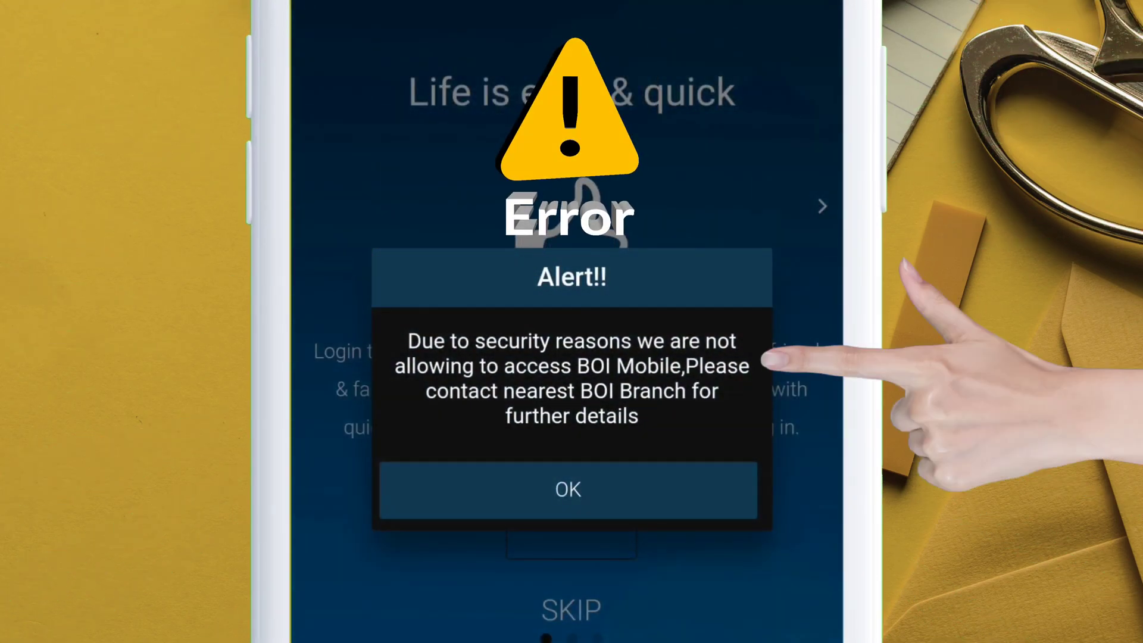
left_click(567, 490)
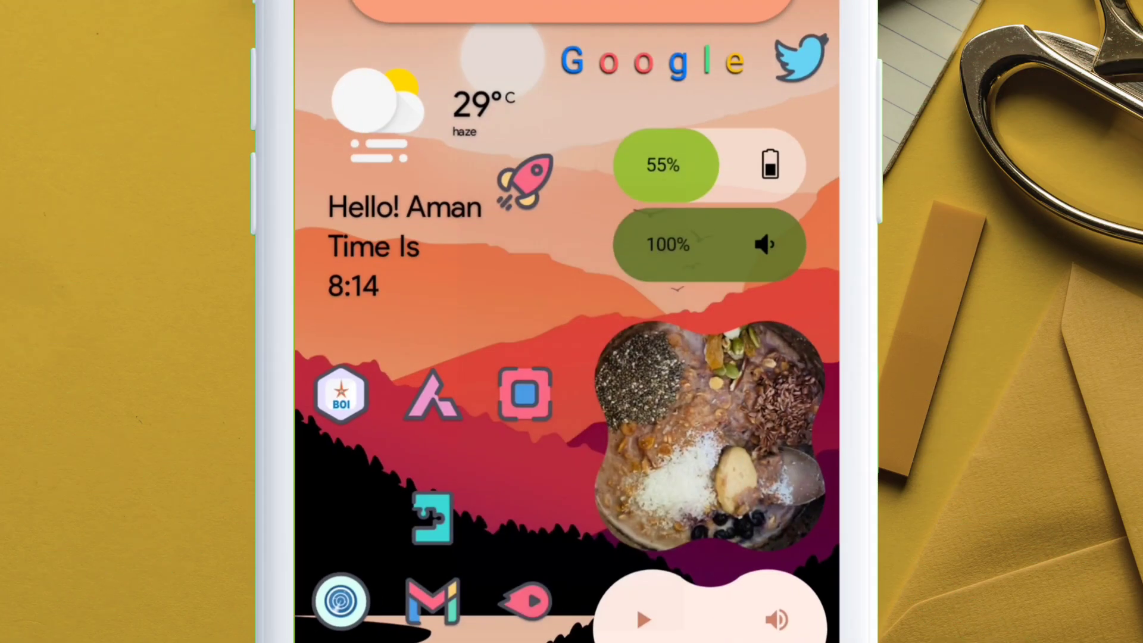
left_click(433, 396)
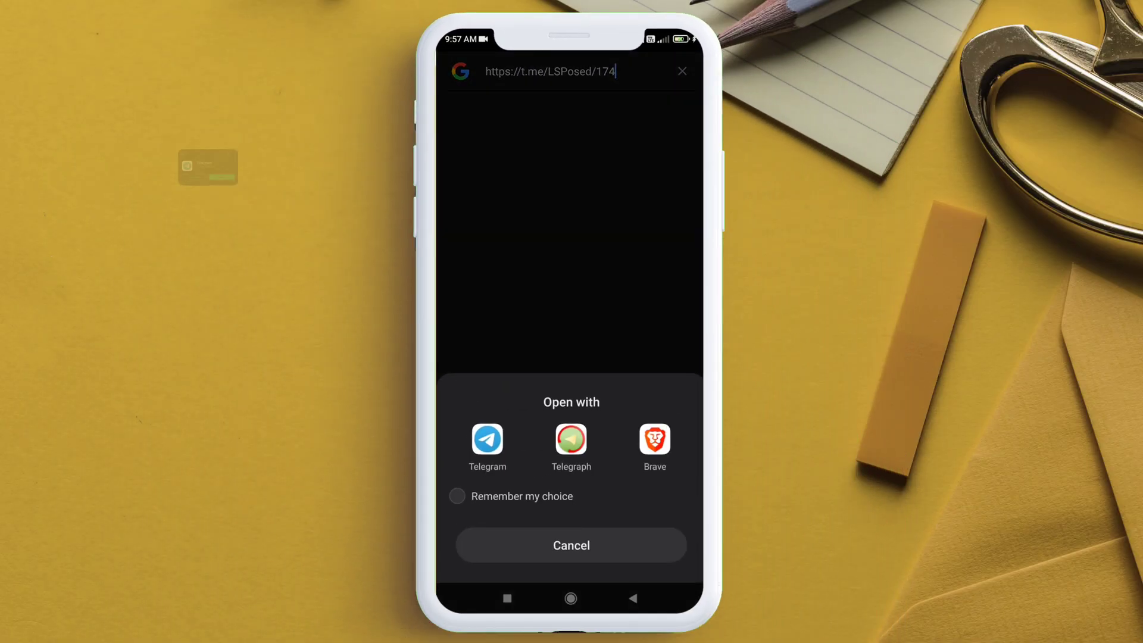
Download Shamiko-v0.4.3-100-release.zip from the LSPosed channel in Telegram.
left_click(485, 440)
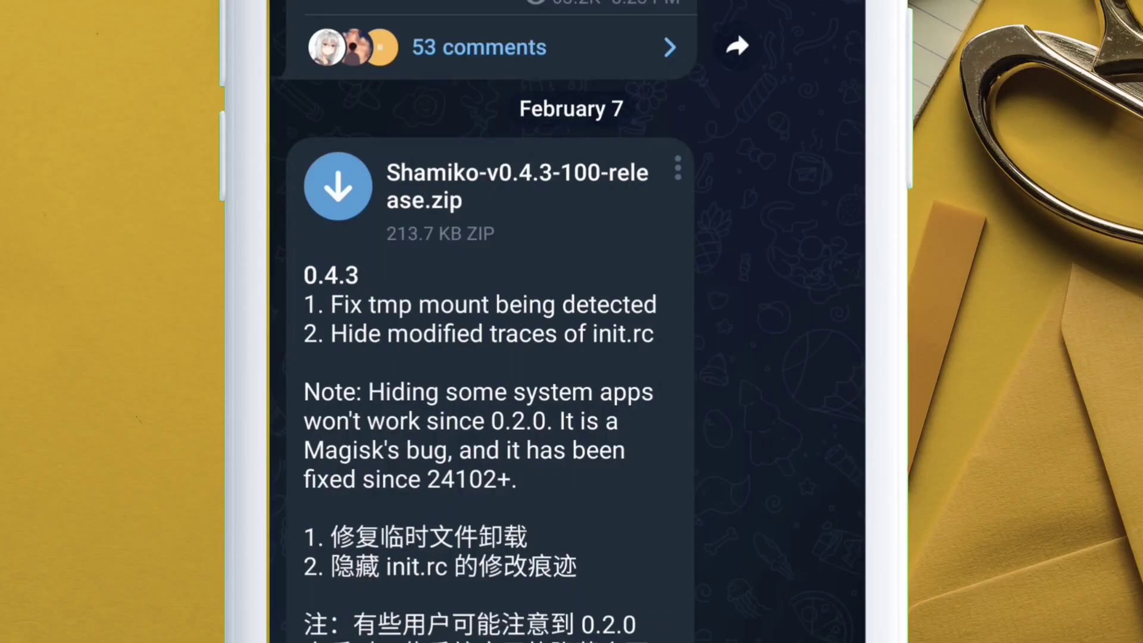
left_click(336, 187)
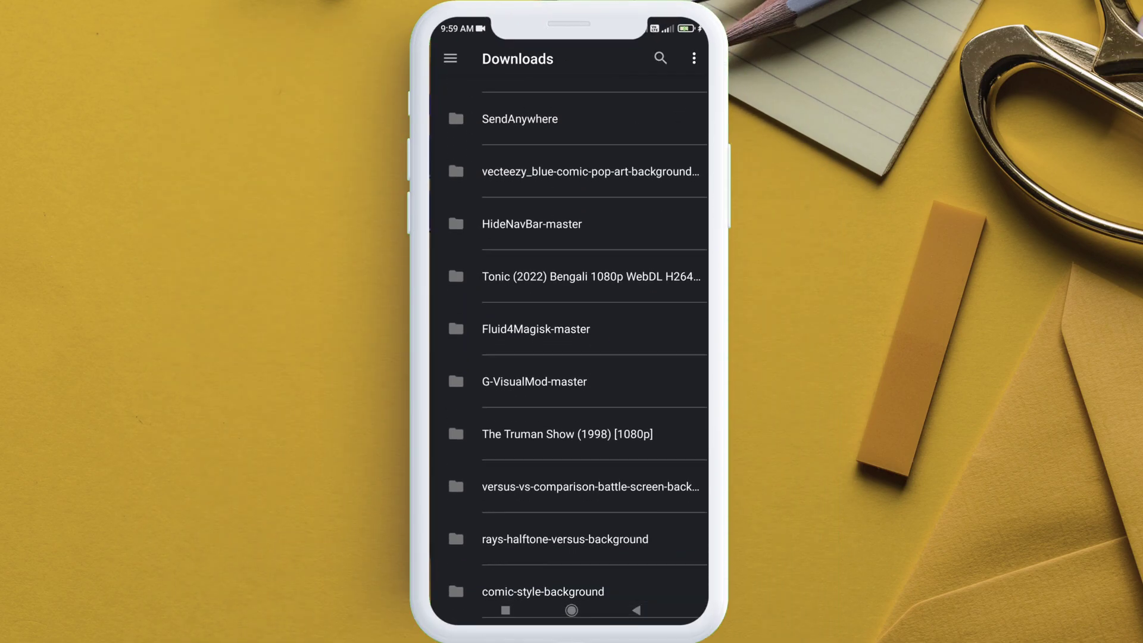
Flash Shamiko-v0.4.3-100-release.zip from Downloads > Telegram and reboot the phone.
scroll("down", 3)
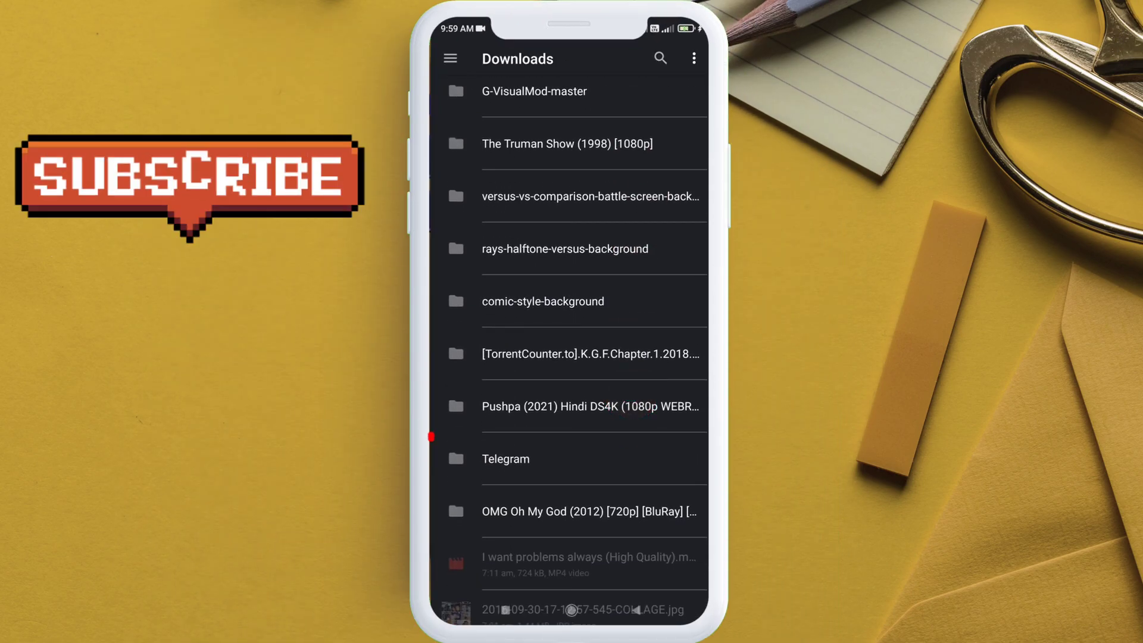
left_click(505, 458)
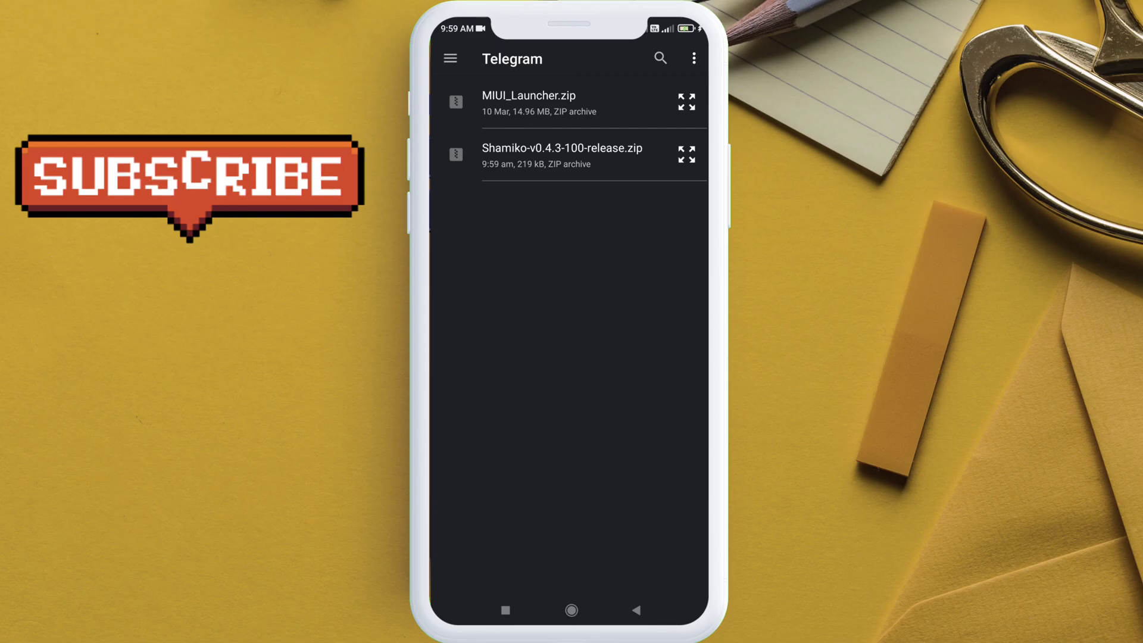
left_click(649, 347)
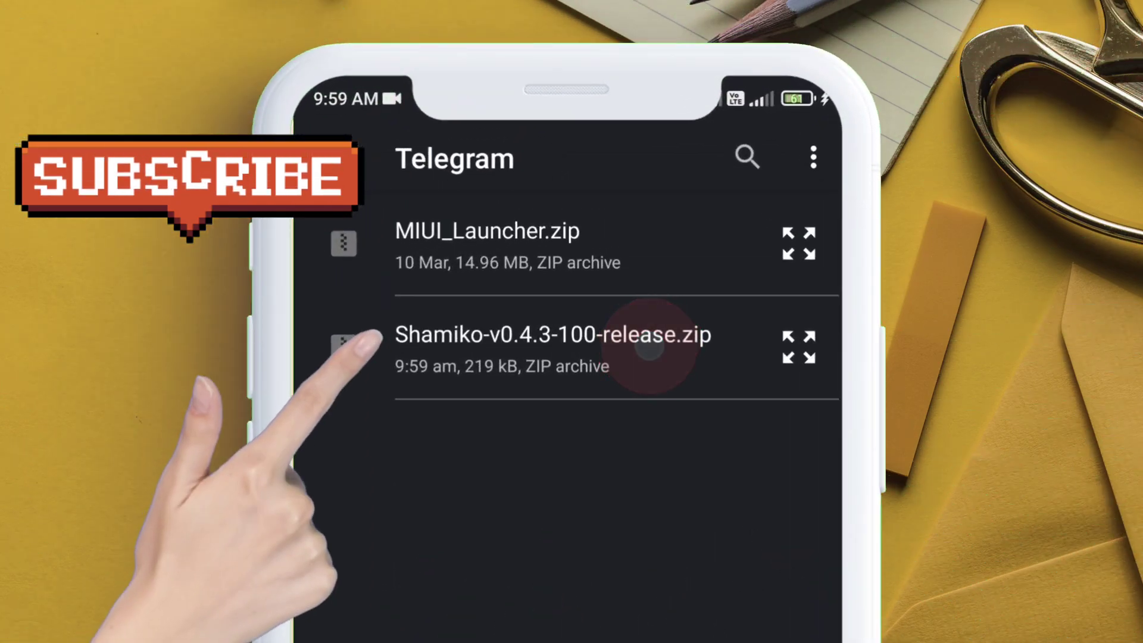
left_click(543, 336)
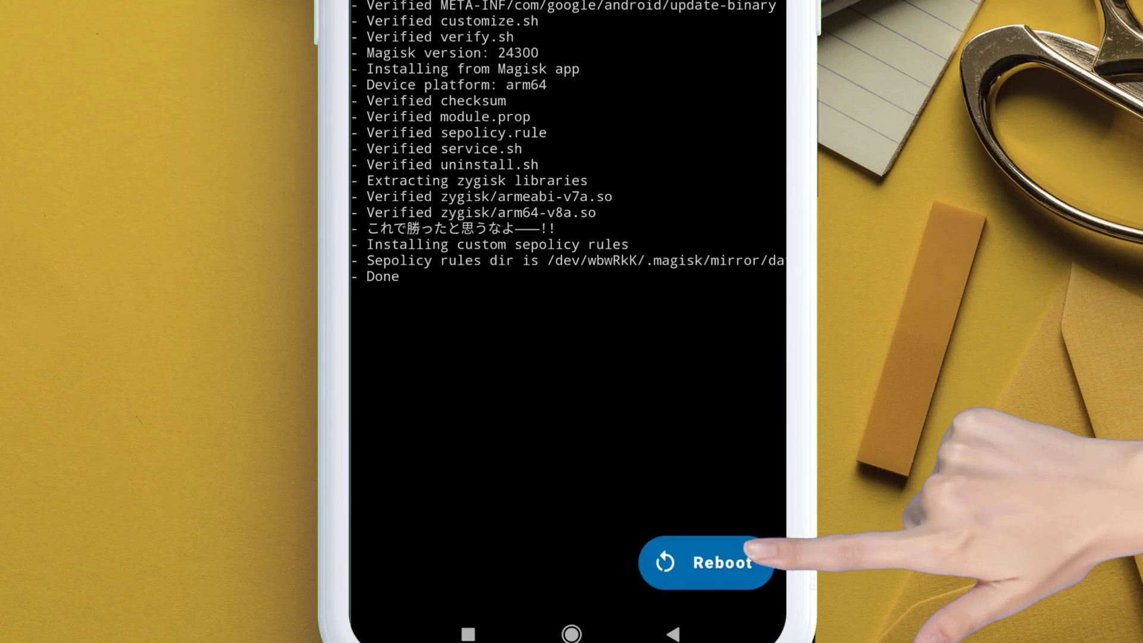
left_click(706, 563)
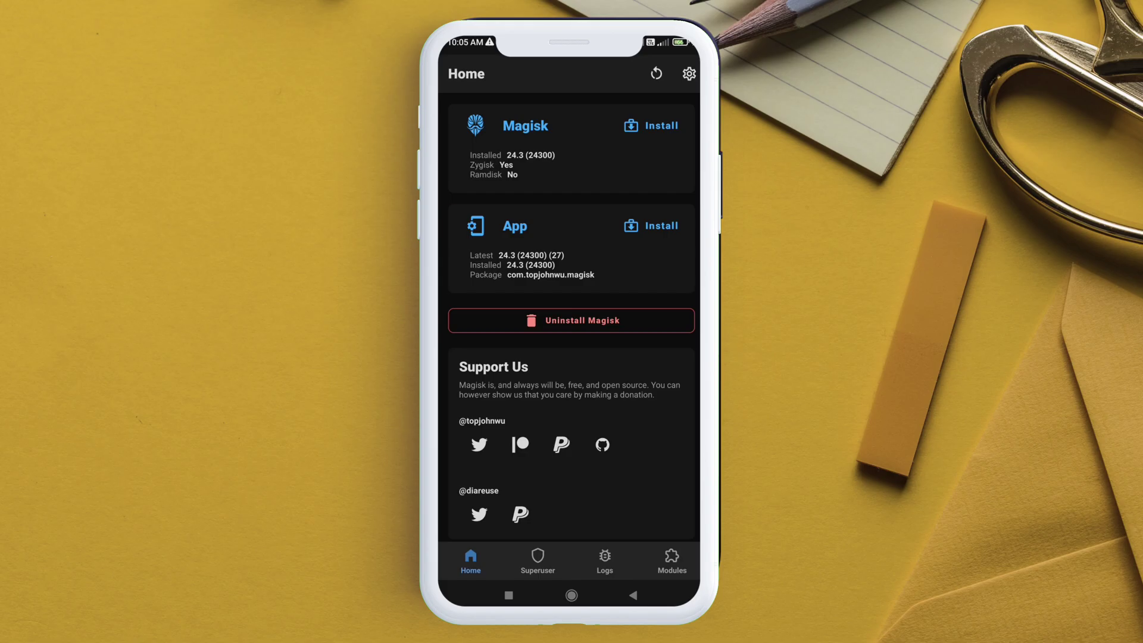
Note the package is still com.topjohnwu.magisk and go to Magisk settings.
left_click(670, 559)
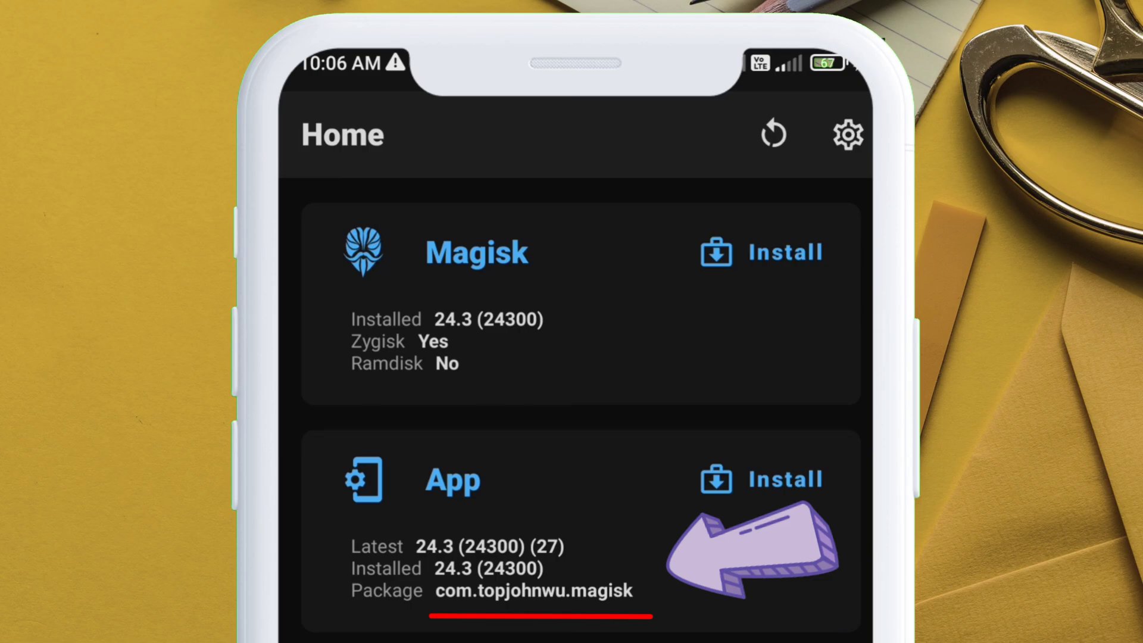
left_click(848, 135)
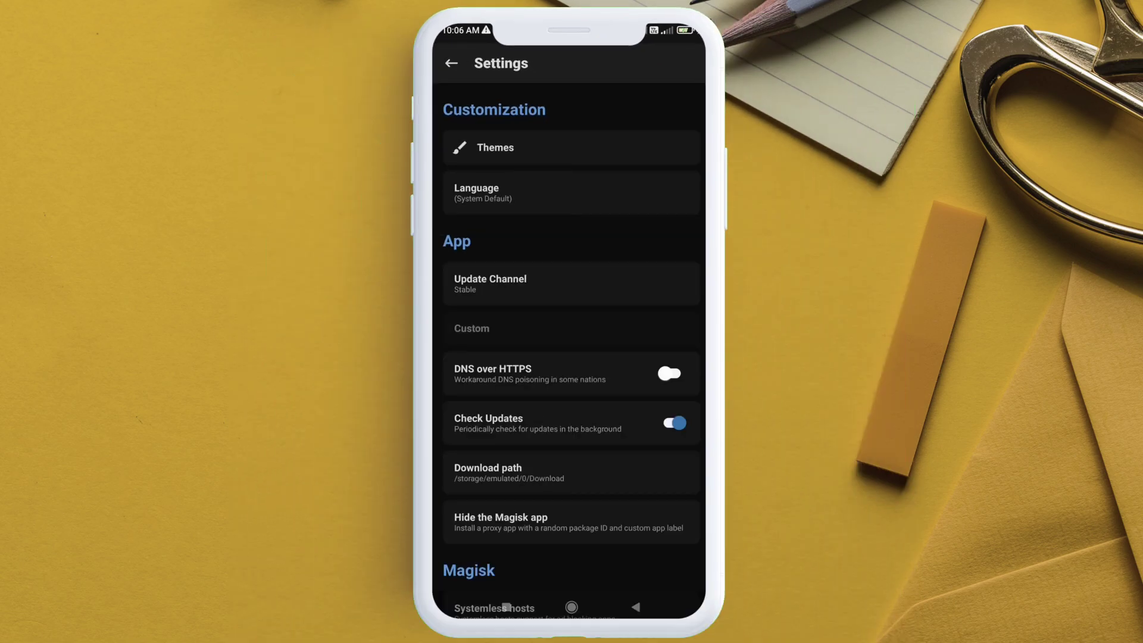
Keep Zygisk (Beta) enabled, leave Enforce DenyList off, and start hiding the Magisk app.
scroll("down", 3)
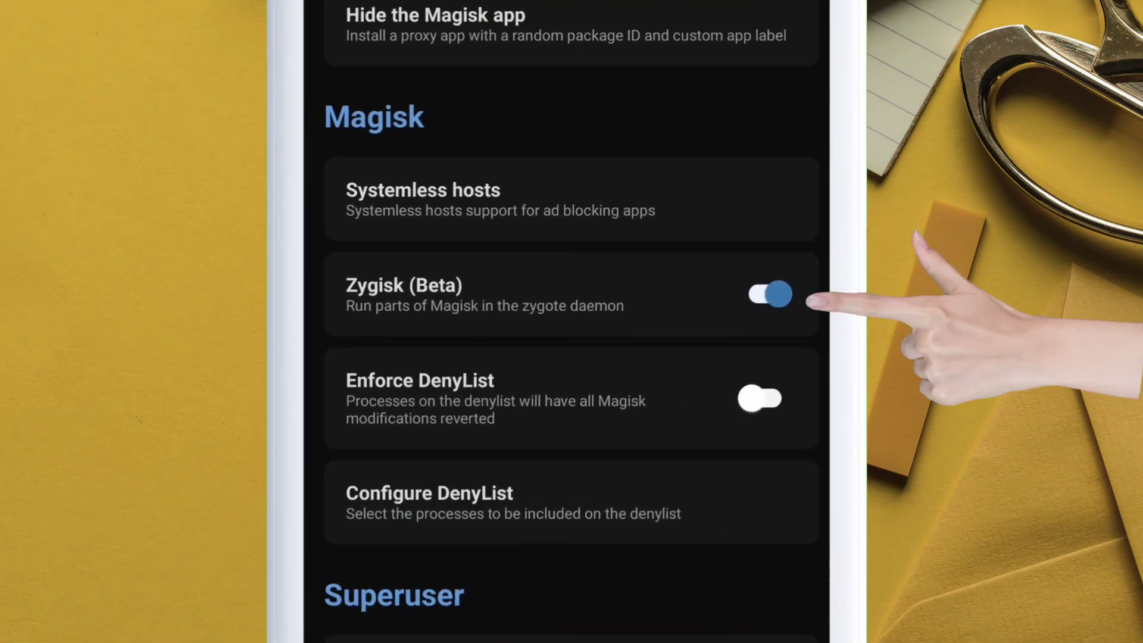
left_click(766, 293)
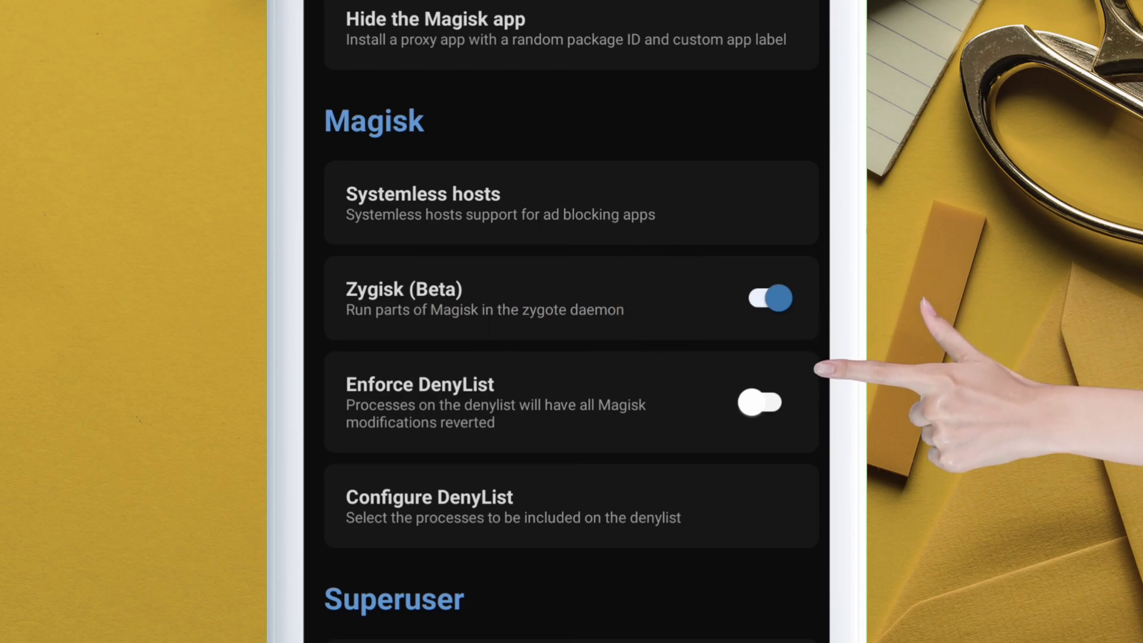
left_click(758, 401)
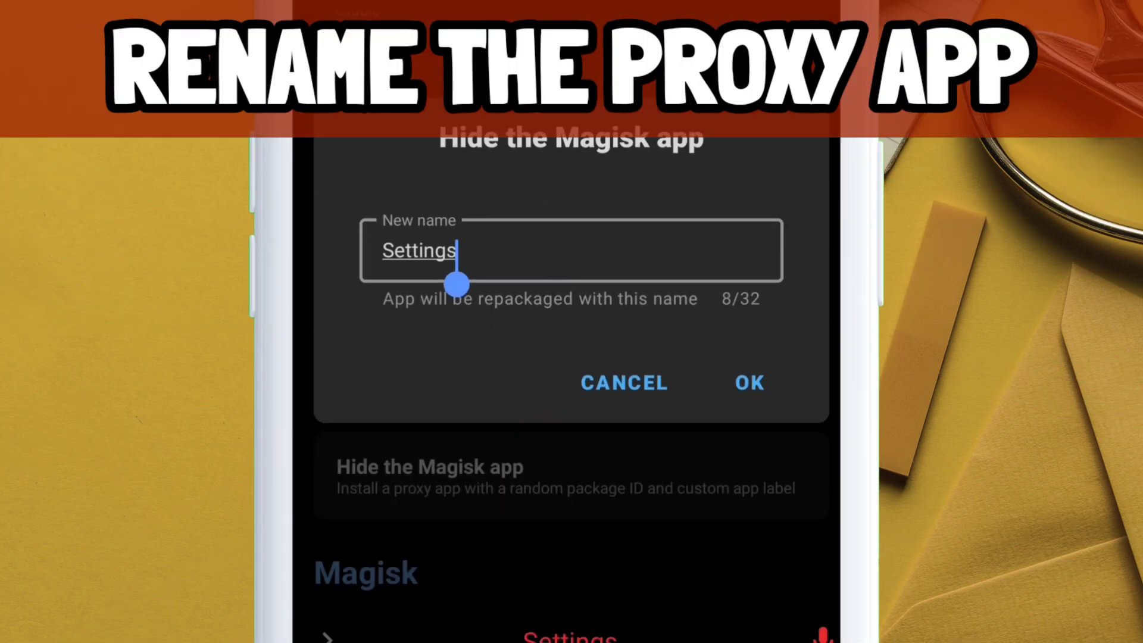
Hide Magisk as a proxy app named 'Techjunkie' and install it past Play Protect.
type("Techjunkie")
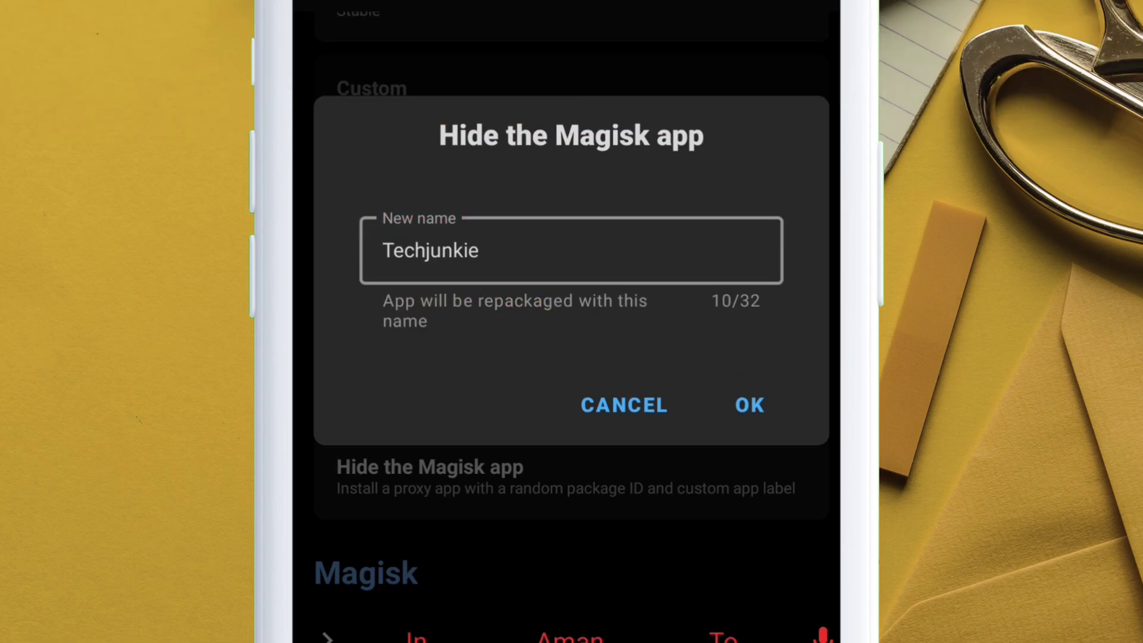
left_click(747, 404)
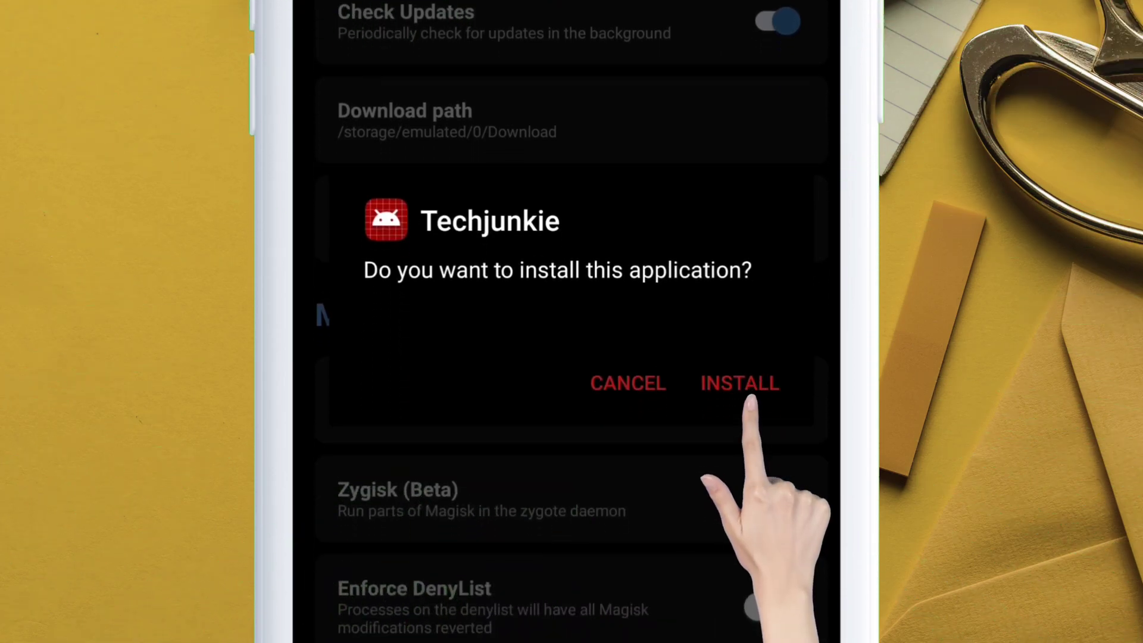
left_click(739, 383)
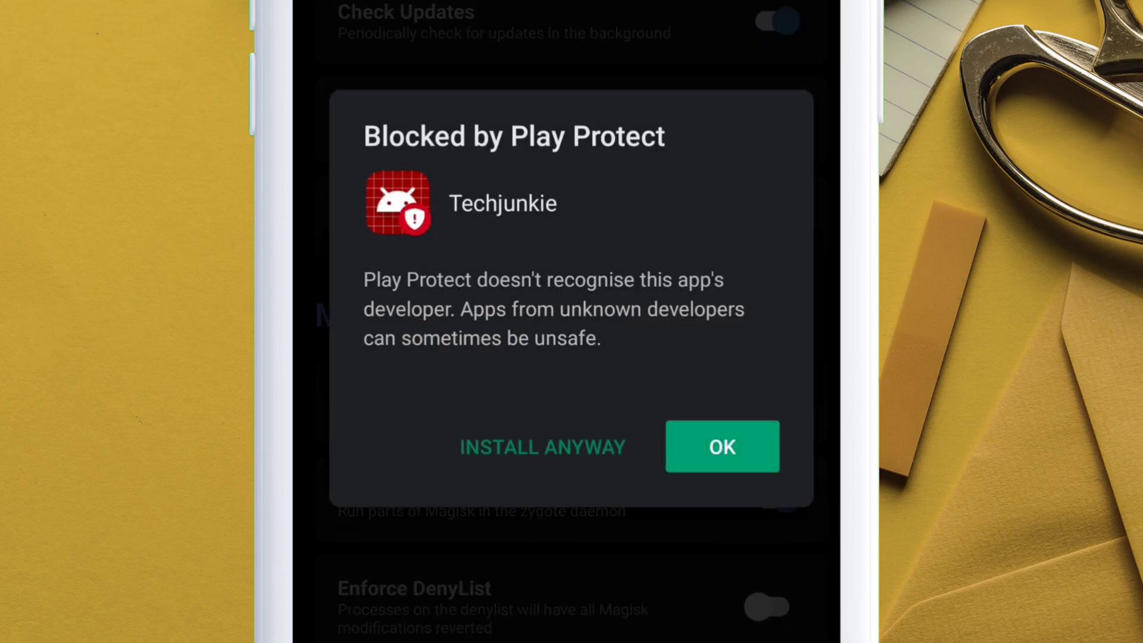
left_click(721, 447)
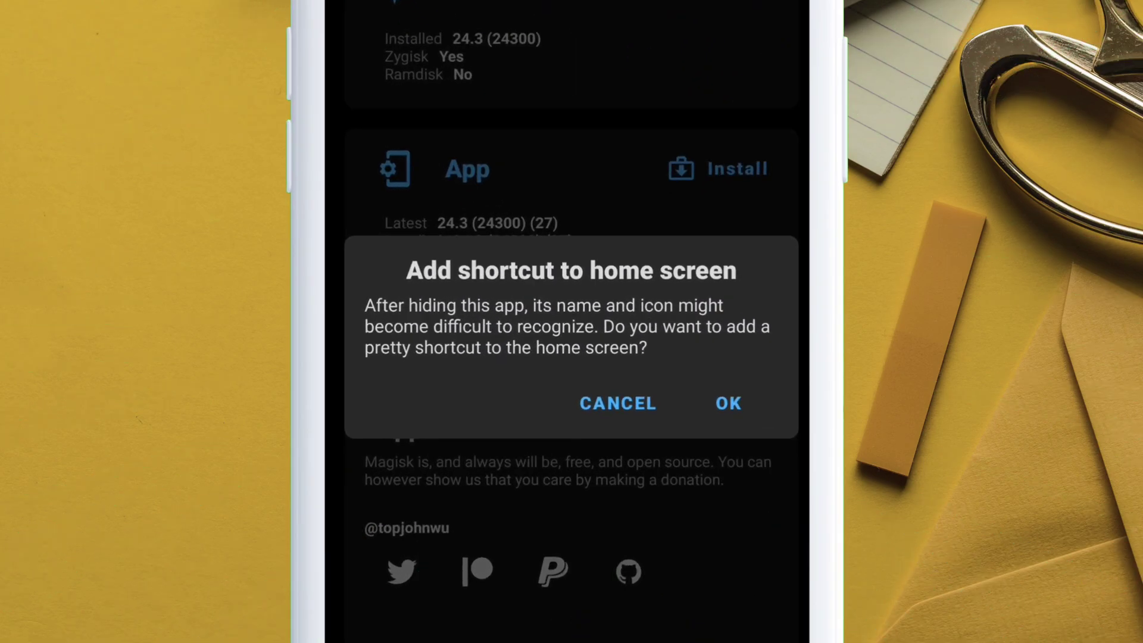
Answer the shortcut offer and reach the hidden fko.rly app's settings.
left_click(725, 404)
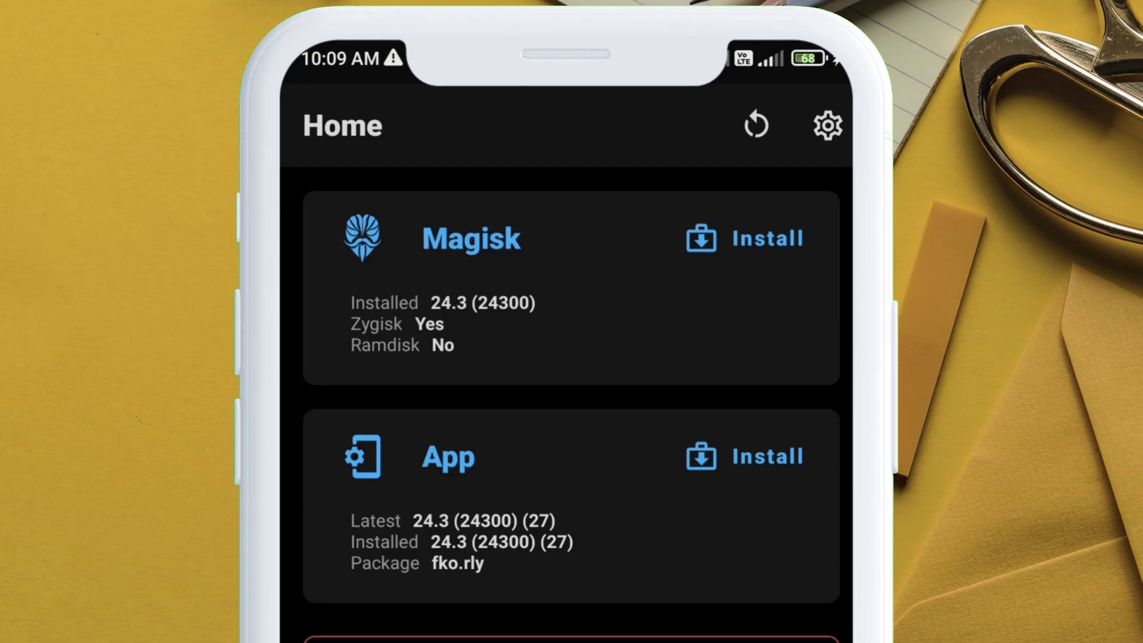
left_click(828, 125)
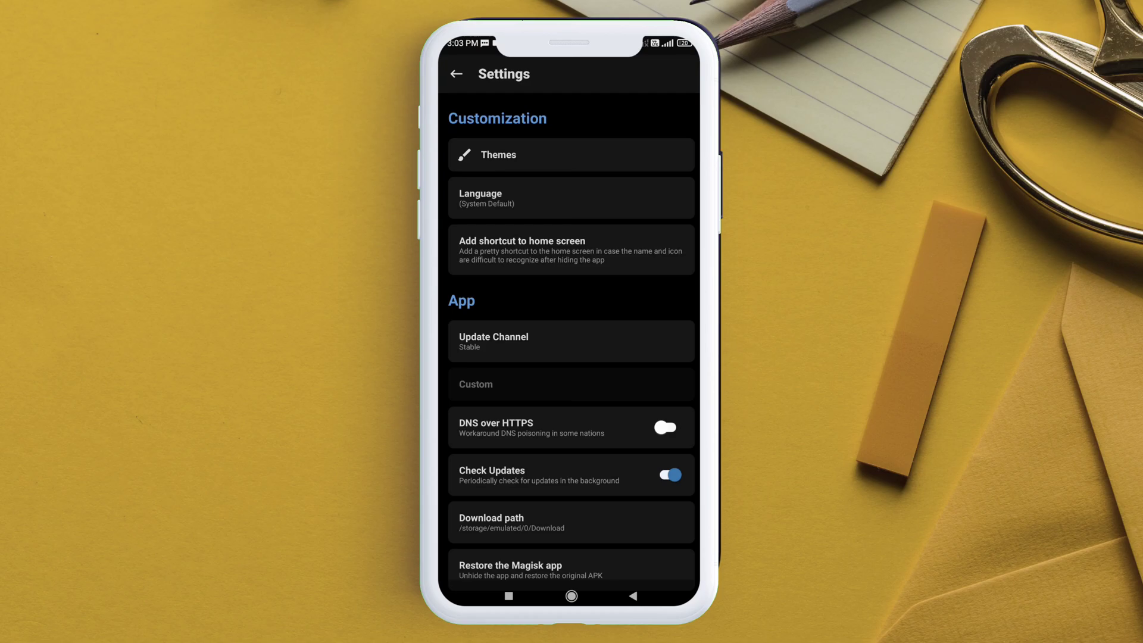
Find 'boi' in Configure DenyList and tick BOI Mobile.
scroll("down", 3)
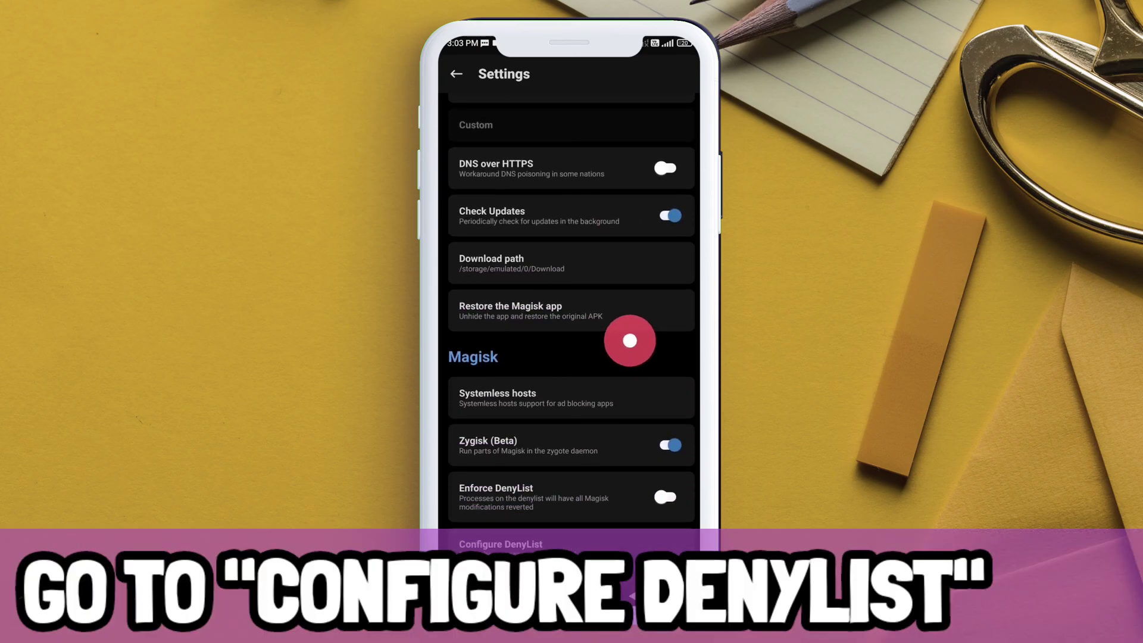
scroll("down", 3)
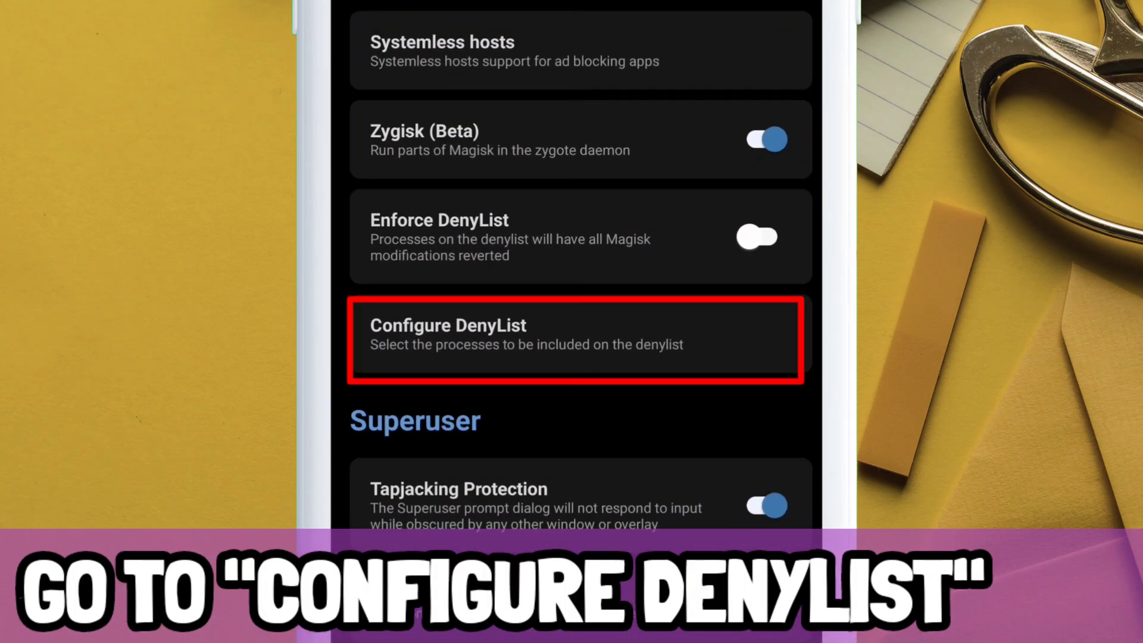
left_click(577, 335)
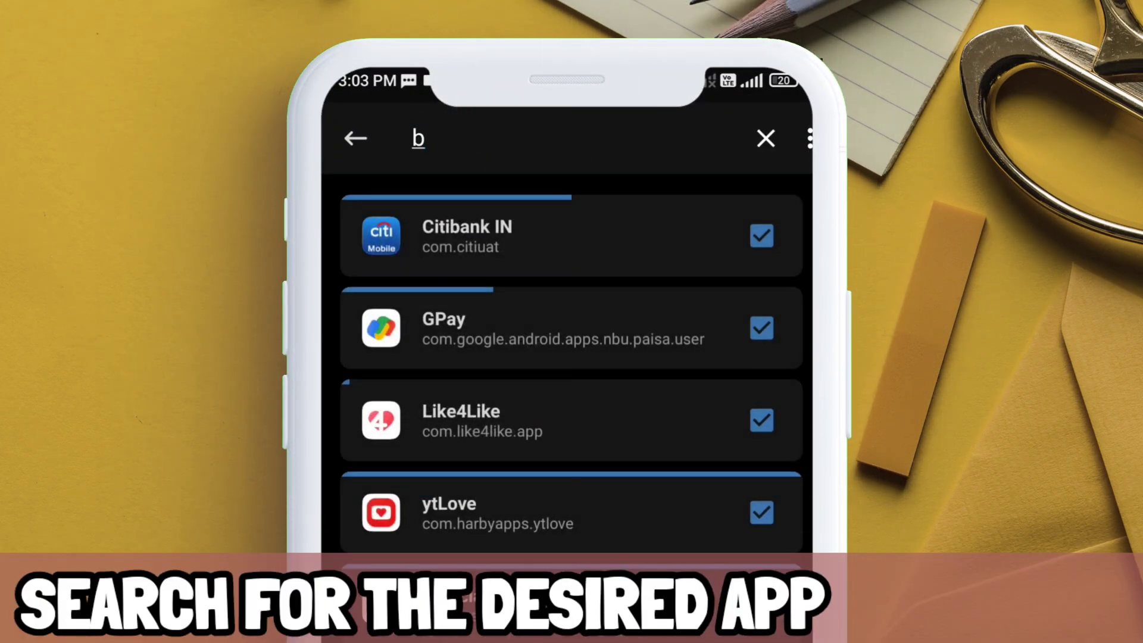
type("oi")
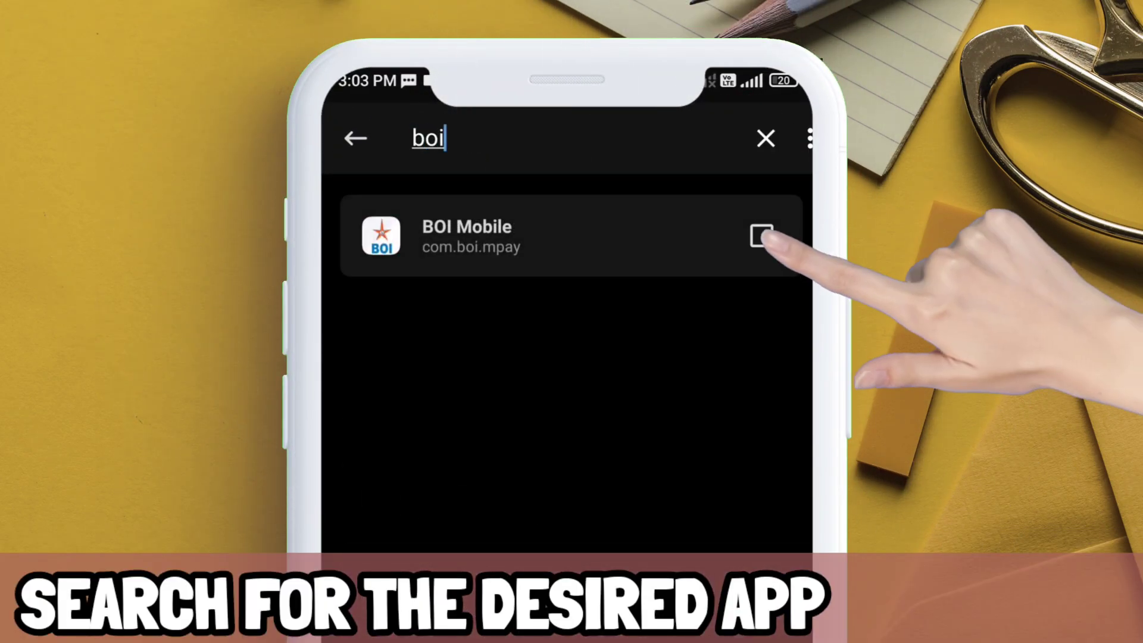
left_click(761, 236)
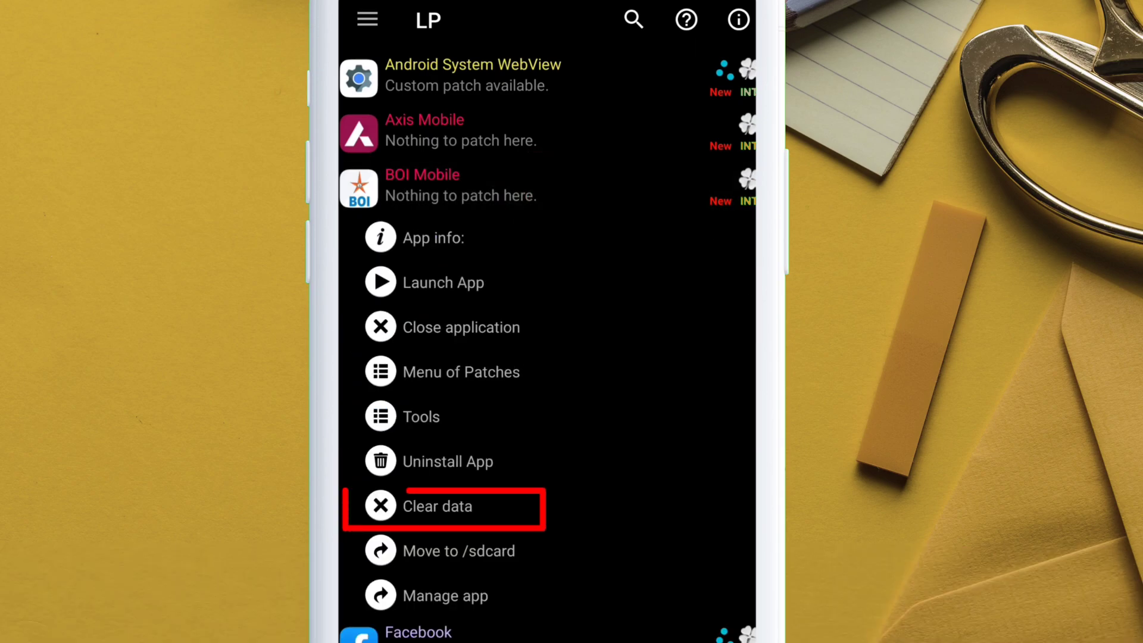
Clear all BOI Mobile data in Lucky Patcher, then look up Axis Mobile in the DenyList.
left_click(478, 506)
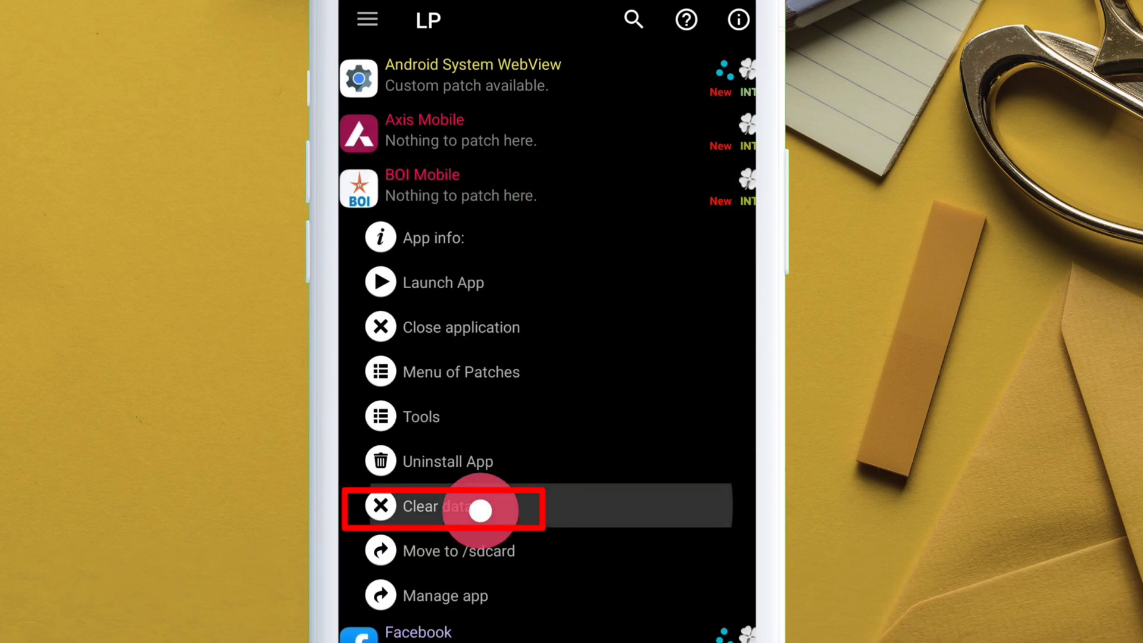
left_click(437, 506)
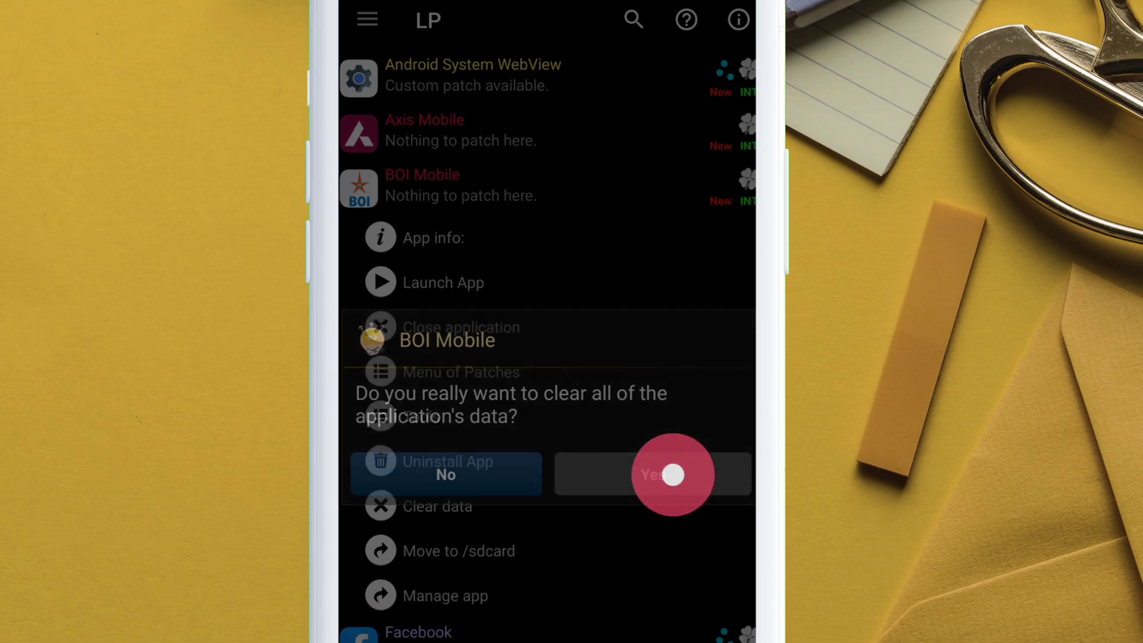
left_click(653, 475)
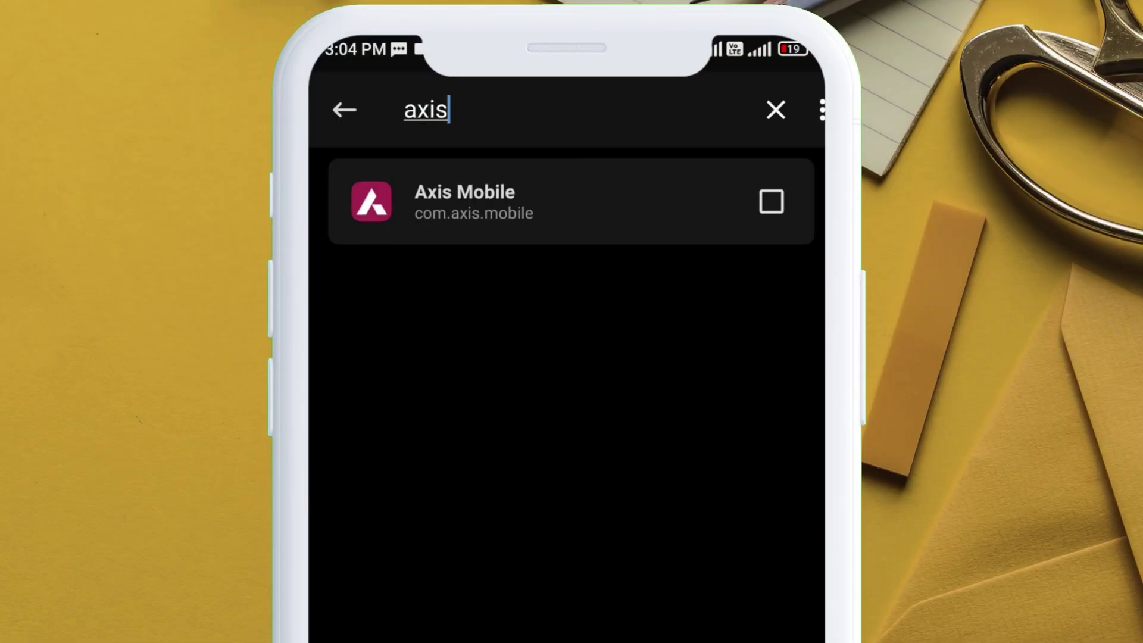
Tick Axis Mobile on the DenyList including its push service process.
left_click(771, 203)
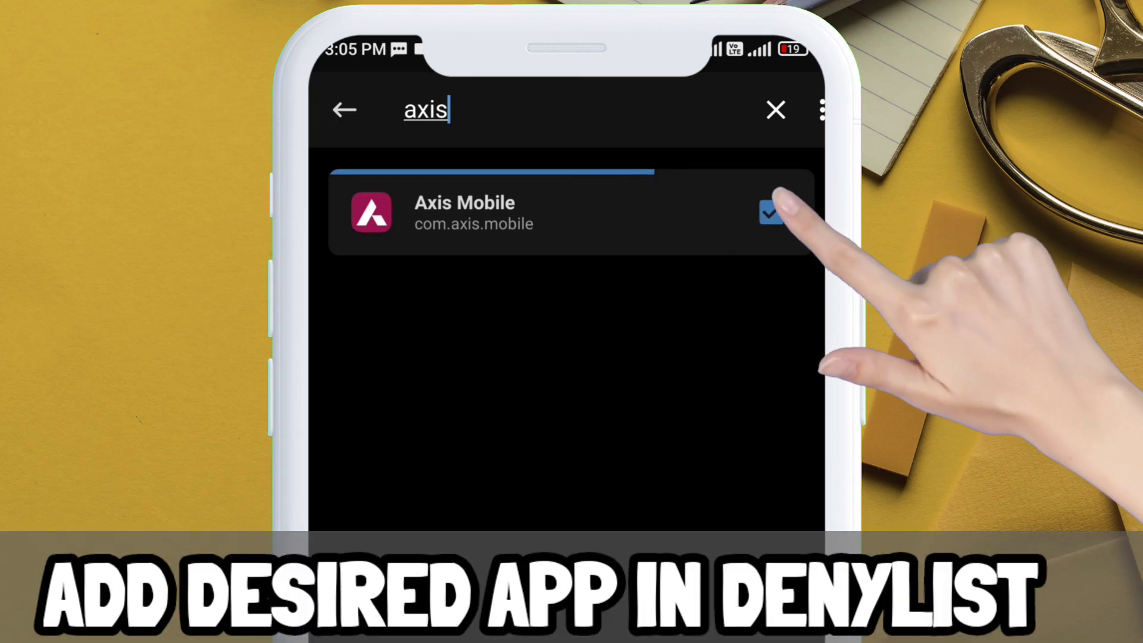
left_click(772, 212)
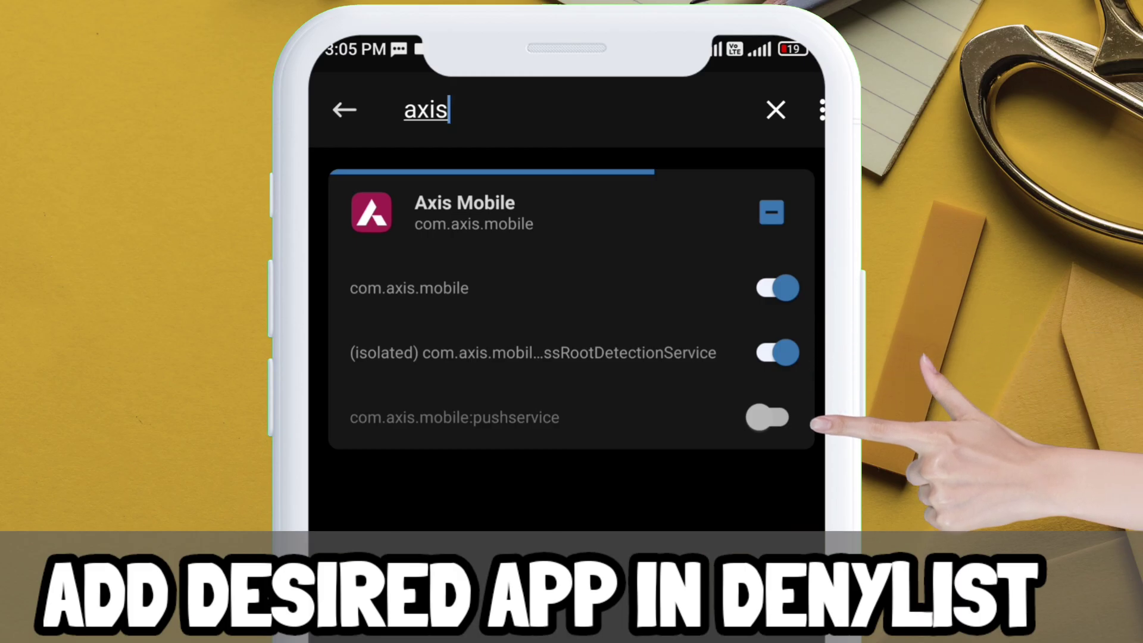
left_click(767, 417)
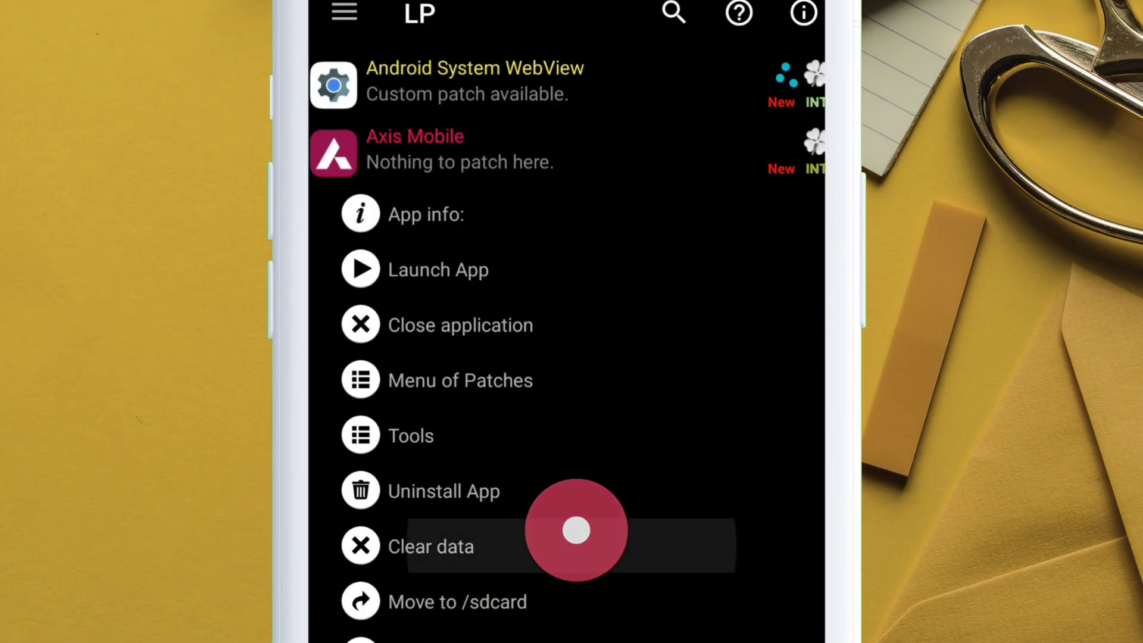
Clear Axis Mobile's data so it reopens fresh, then search 'hdf' for HDFC Bank.
left_click(429, 546)
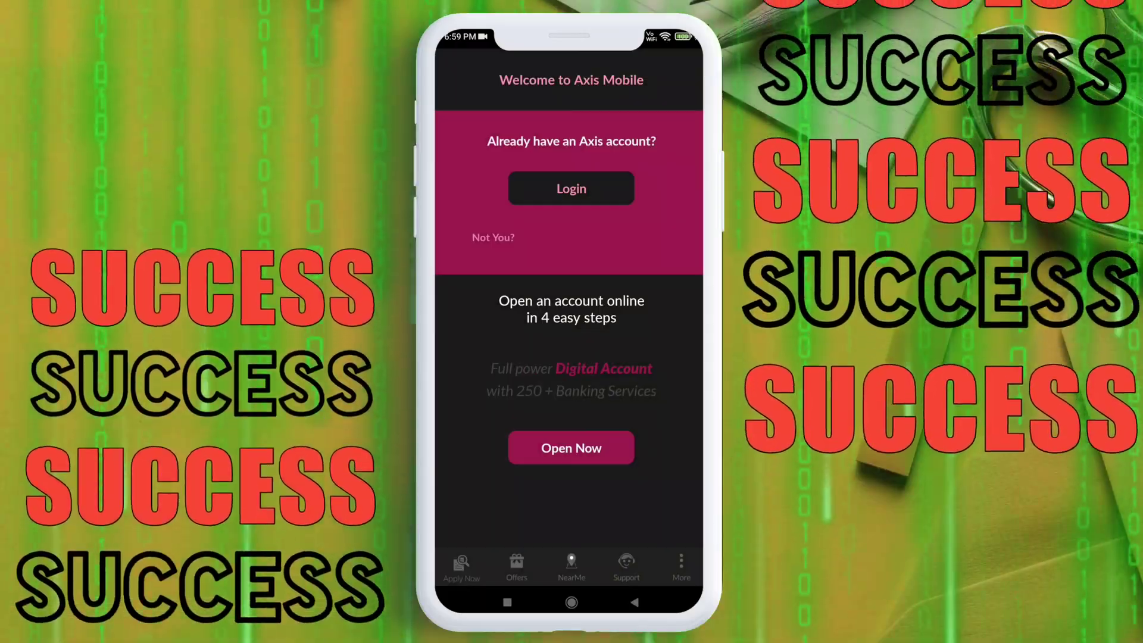
left_click(570, 446)
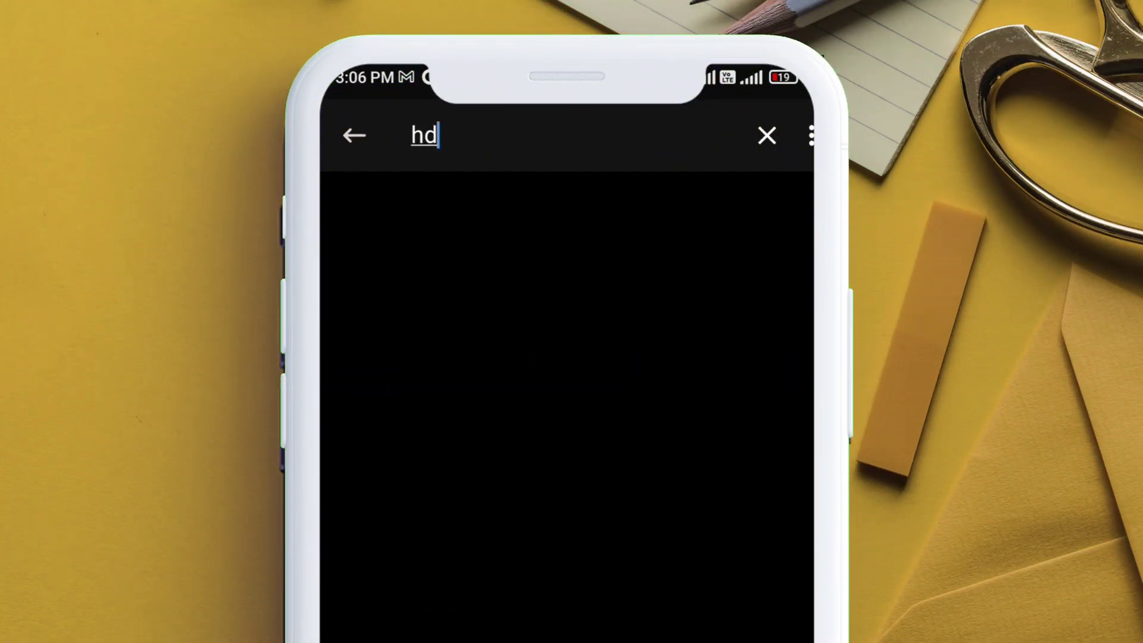
type("f")
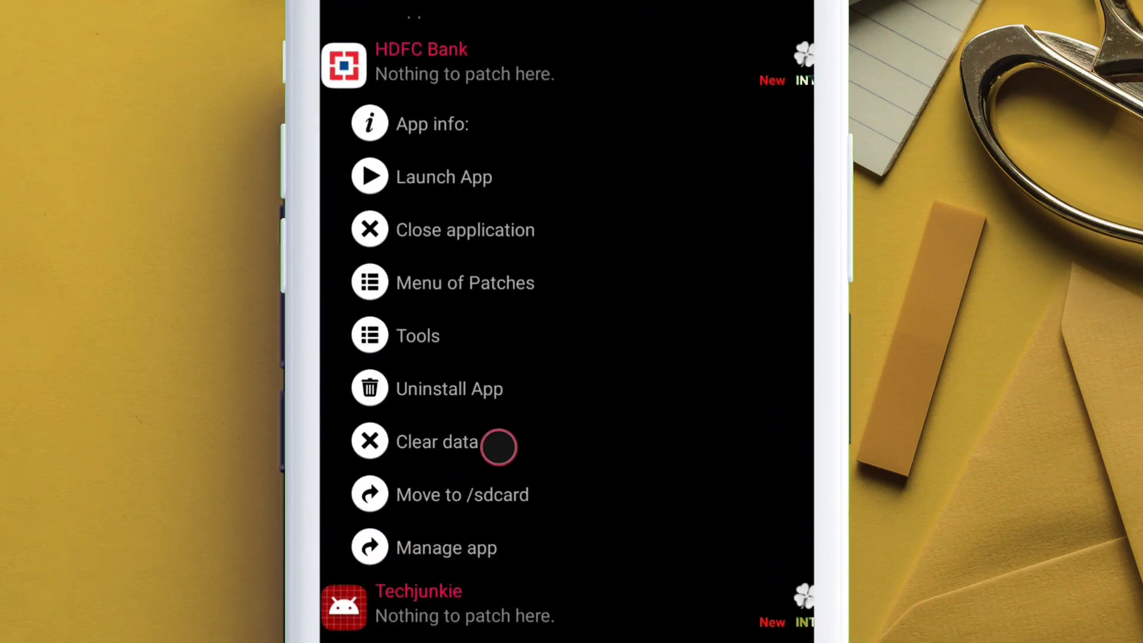
Clear HDFC Bank's data and launch it, skipping the introduction, with no root error.
left_click(436, 442)
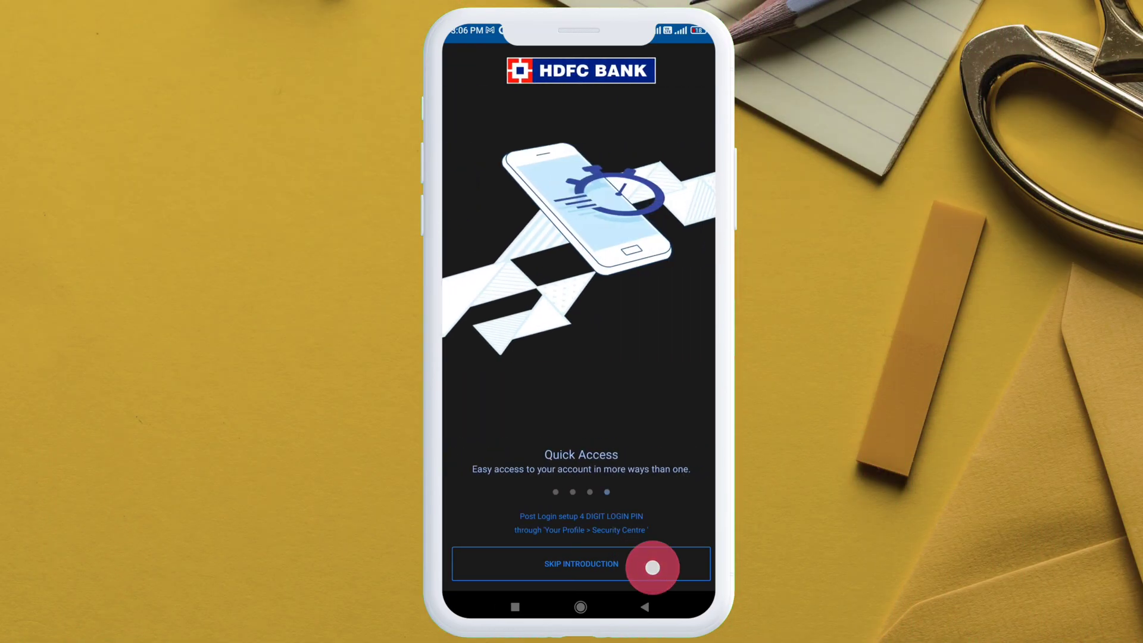
left_click(581, 563)
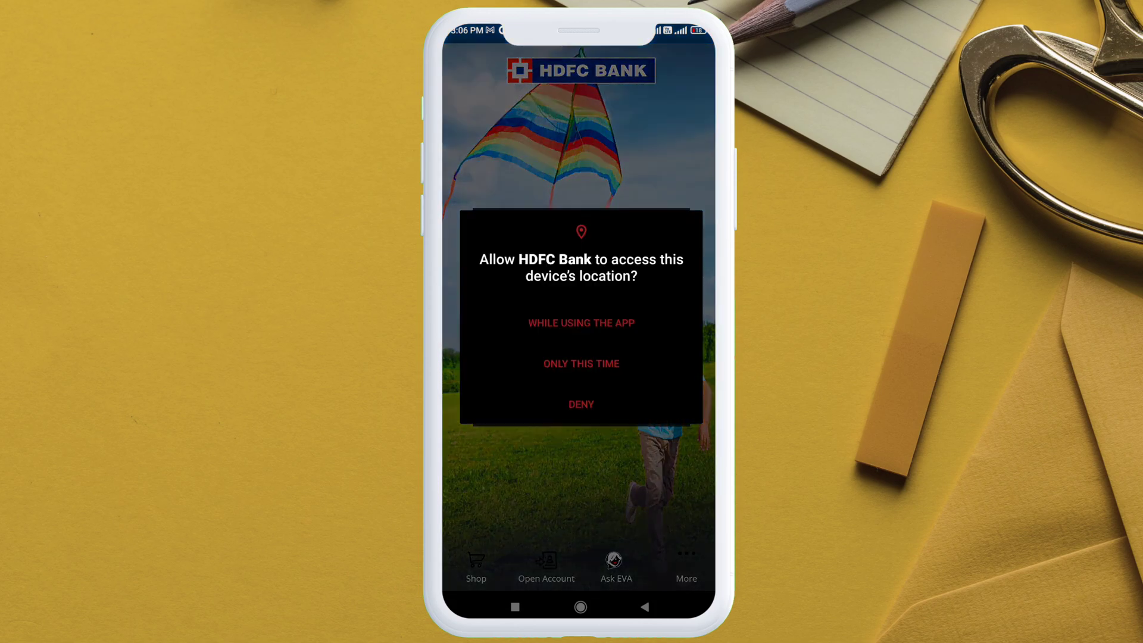